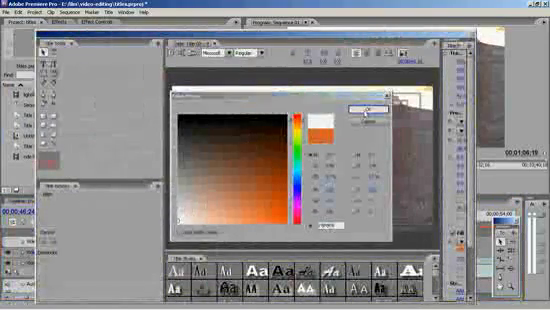
Apply the chosen fill colour to the title text and dismiss the Color Picker.
click(368, 108)
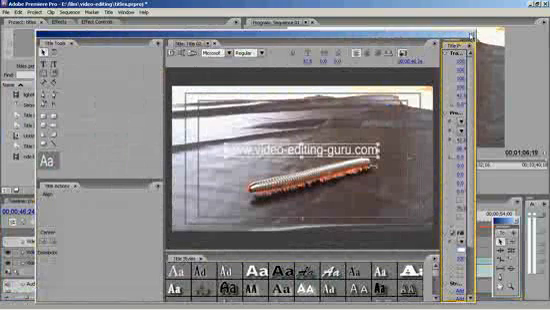